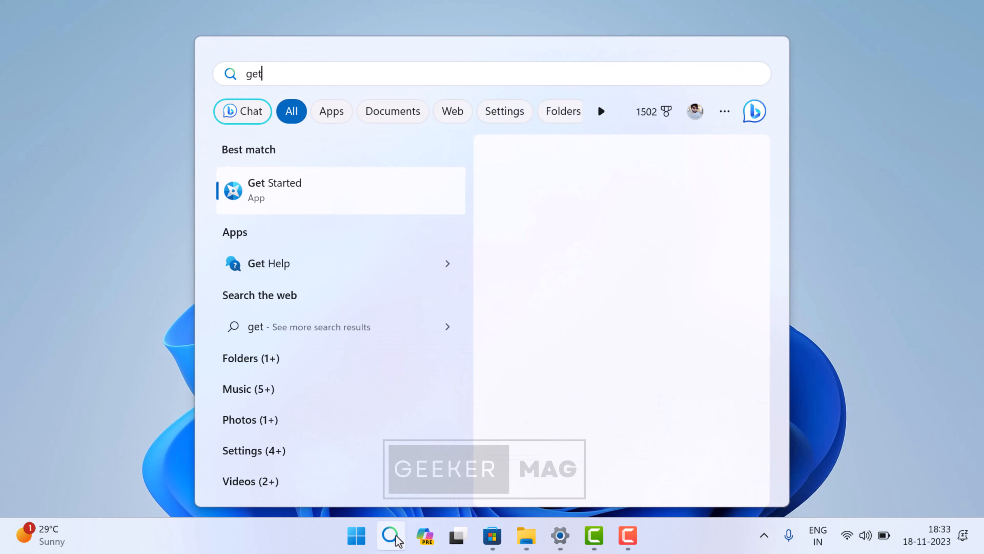
Search 'get help' in Windows Search and launch the Get Help app
{"action": "type", "text": "help"}
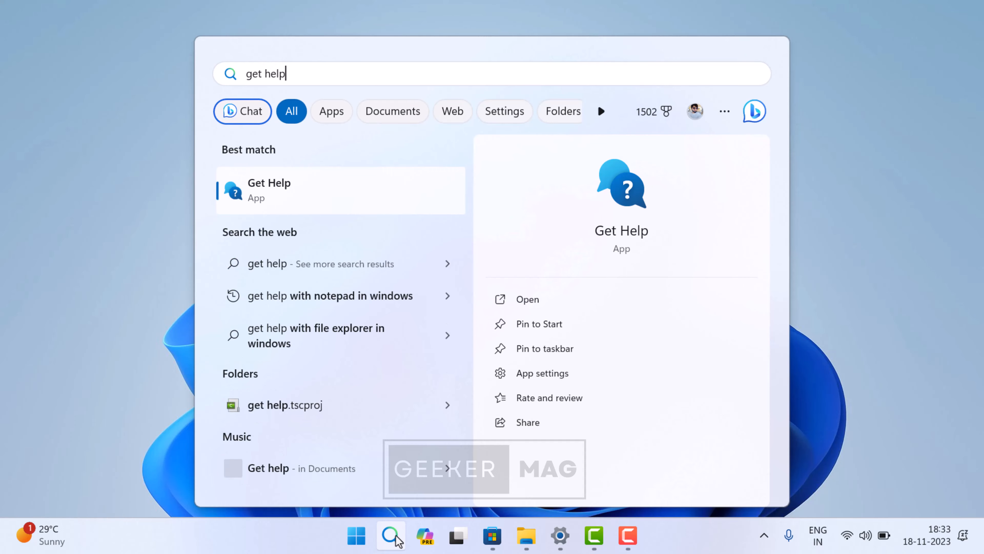
{"action": "left_click", "coordinate": [527, 299]}
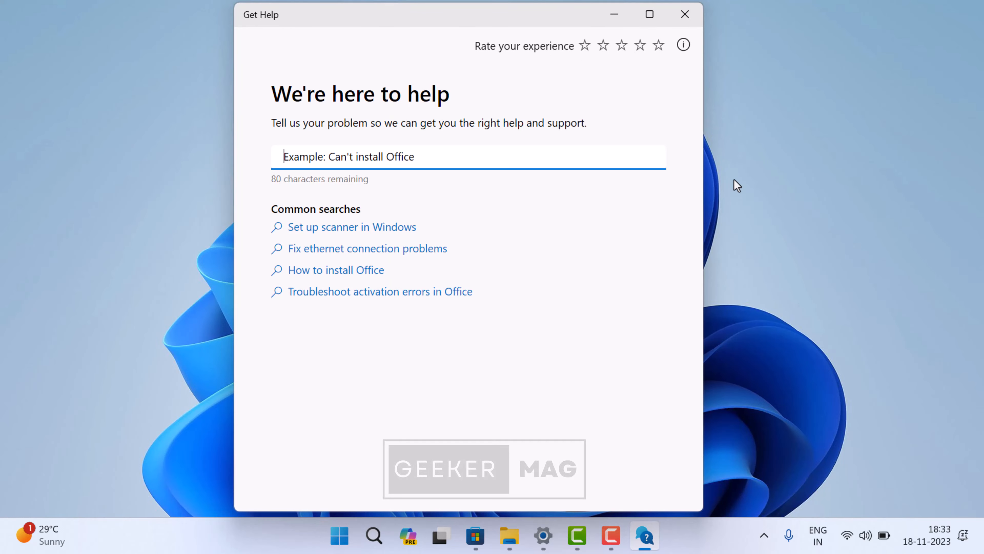
Describe the problem as 'Settings app not opening', review the recommended solution, and choose Contact Support
{"action": "type", "text": "Settings"}
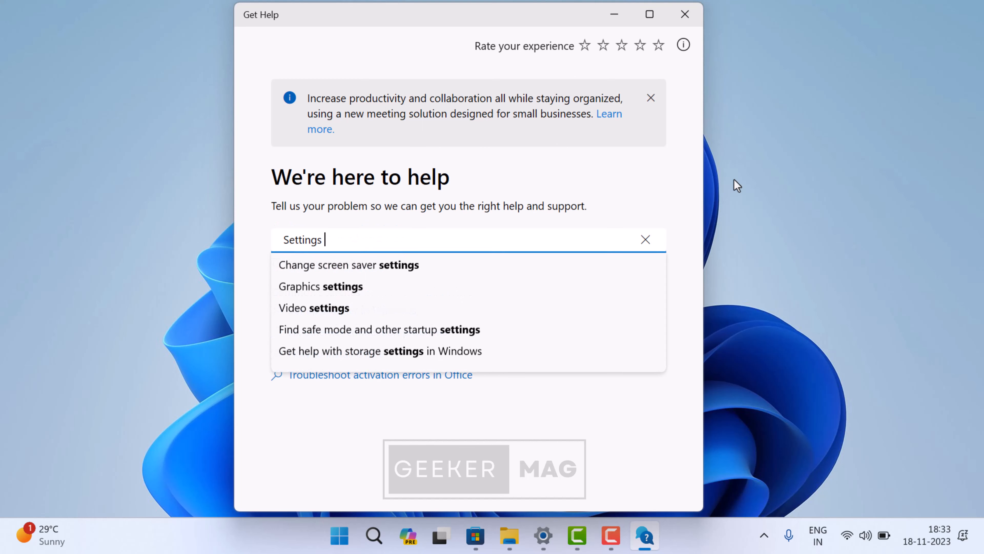
{"action": "type", "text": "app not opening"}
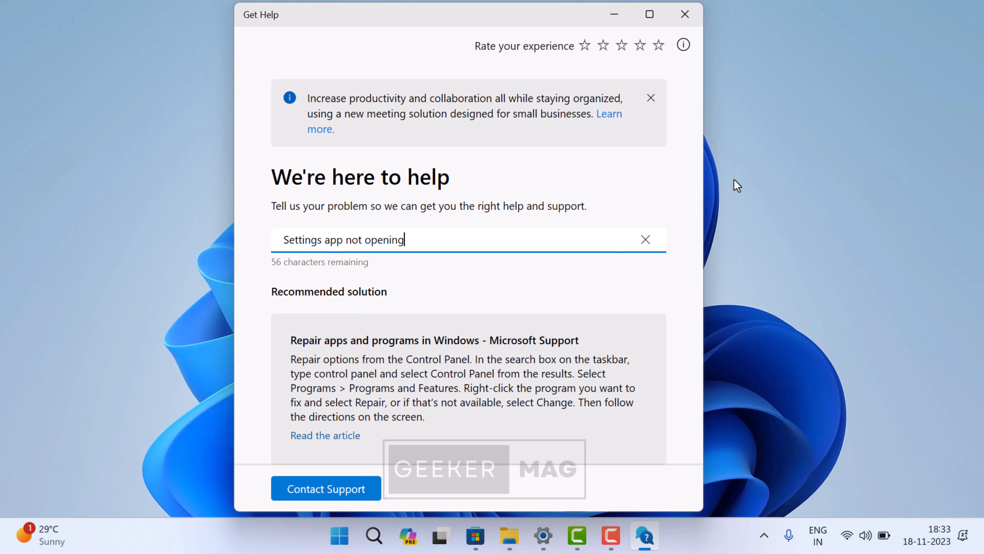
{"action": "scroll", "scroll_direction": "down", "scroll_amount": 3}
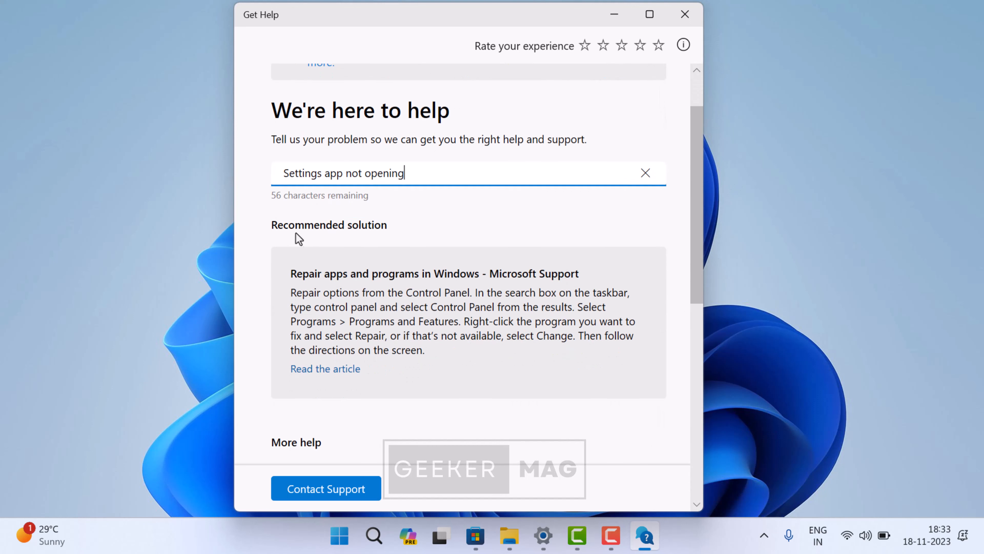
{"action": "scroll", "scroll_direction": "down", "scroll_amount": 3}
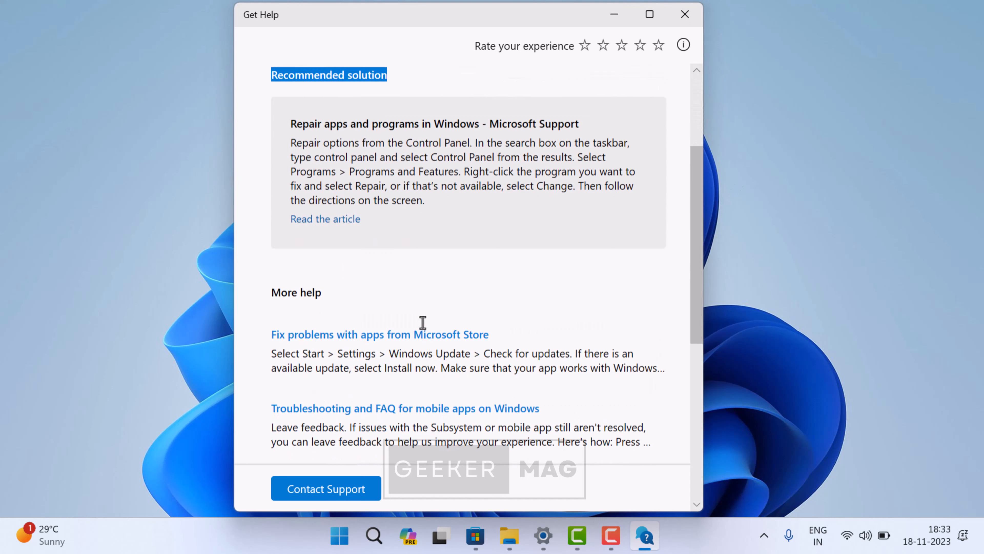
{"action": "scroll", "scroll_direction": "down", "scroll_amount": 3}
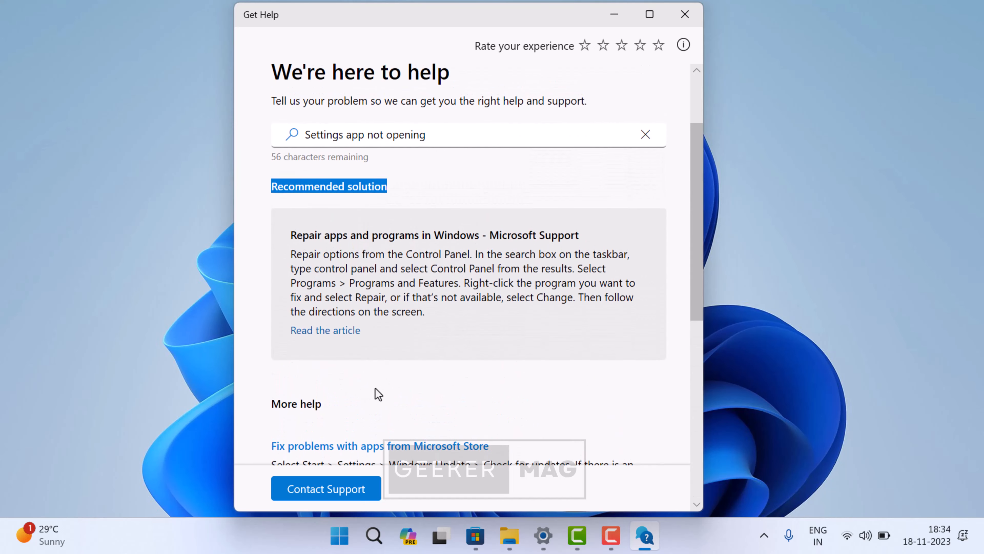
{"action": "left_click", "coordinate": [325, 488]}
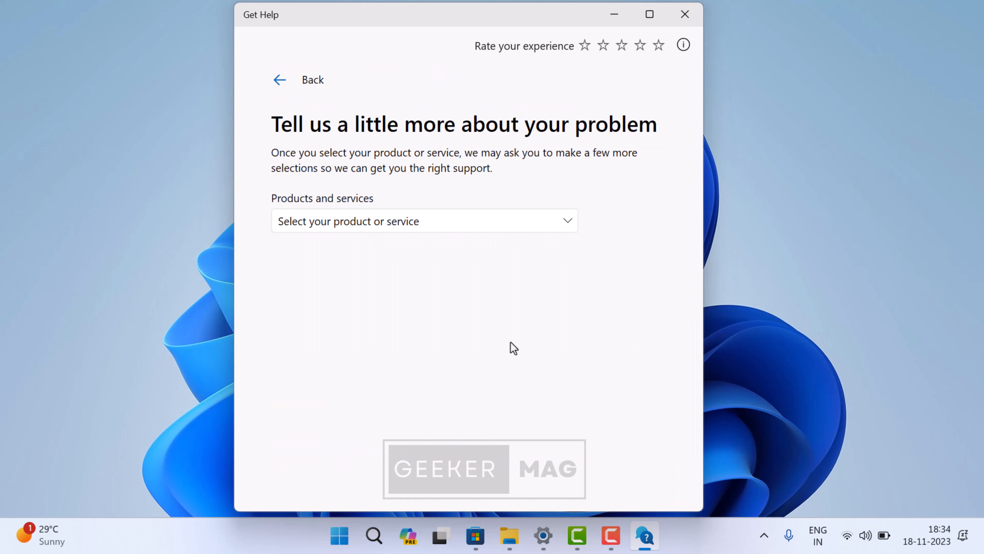
{"action": "mouse_move", "coordinate": [529, 239]}
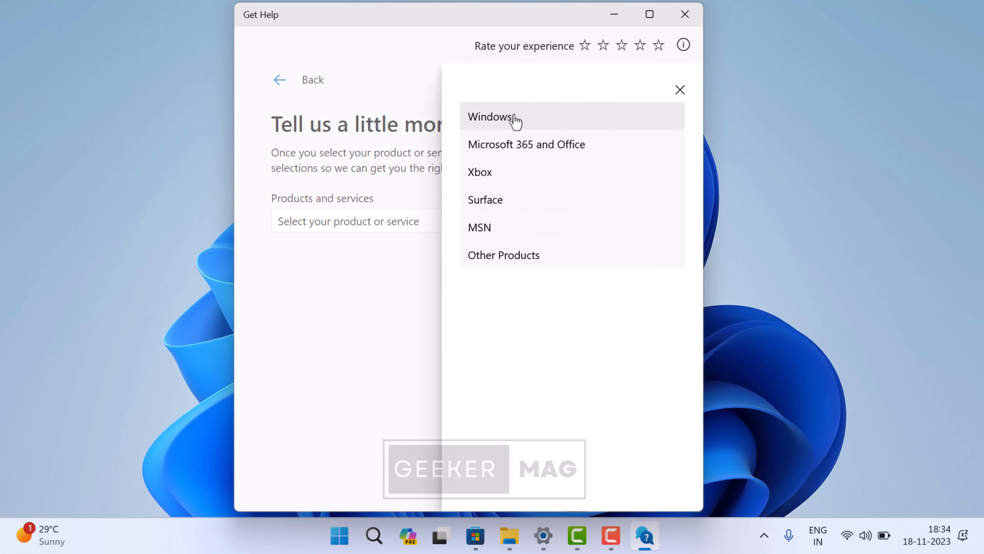
Select Windows as the product and choose to chat with a support agent in the browser
{"action": "left_click", "coordinate": [493, 117]}
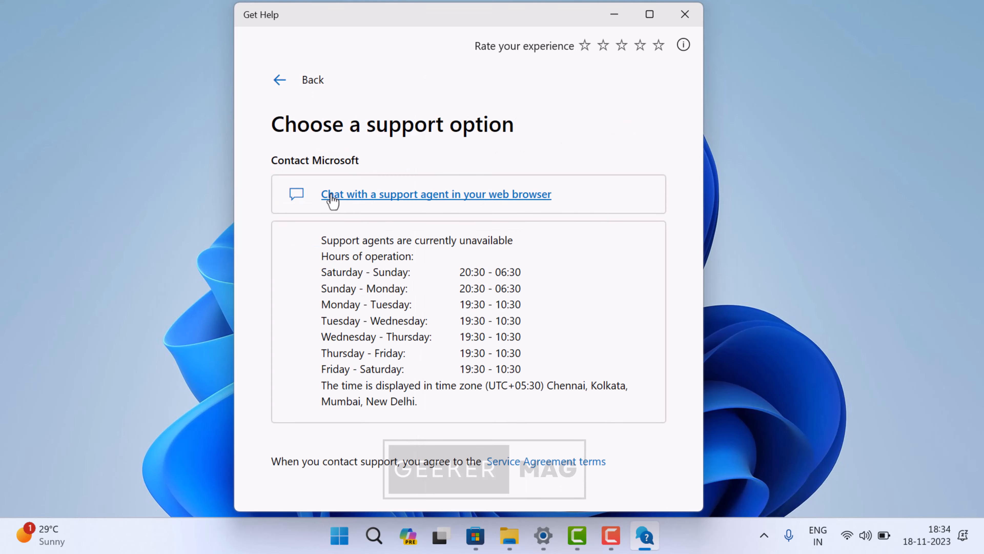
{"action": "mouse_move", "coordinate": [419, 330]}
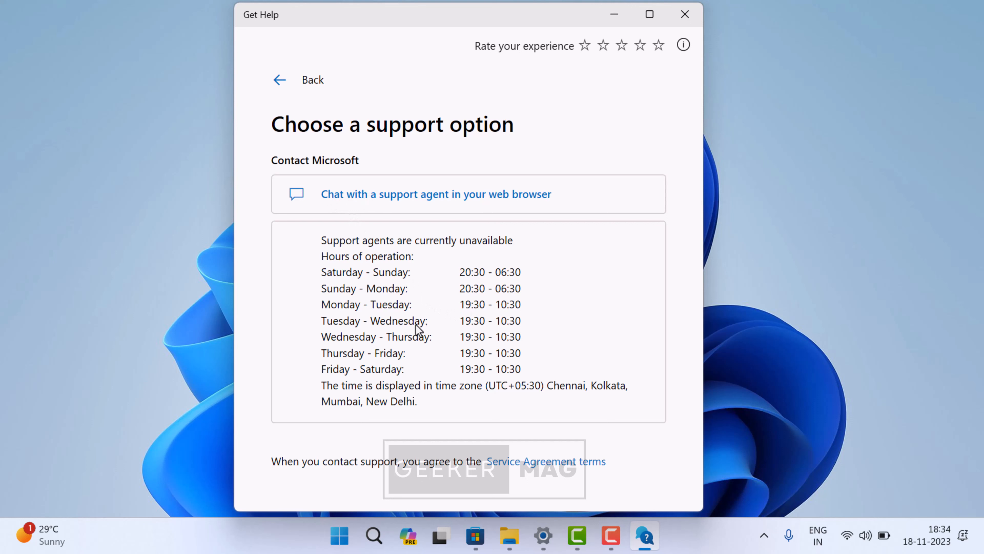
{"action": "mouse_move", "coordinate": [176, 83]}
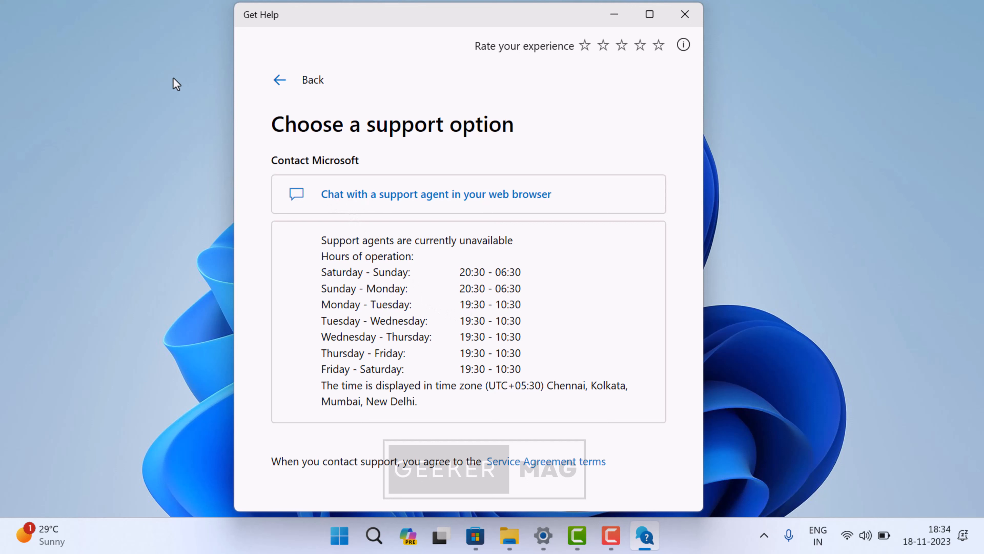
{"action": "mouse_move", "coordinate": [435, 193]}
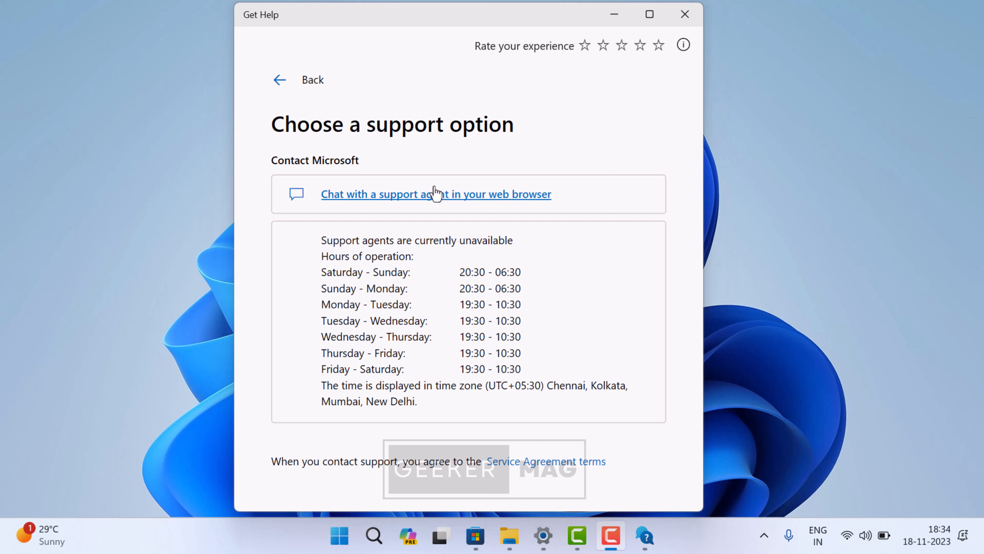
{"action": "left_click", "coordinate": [684, 14]}
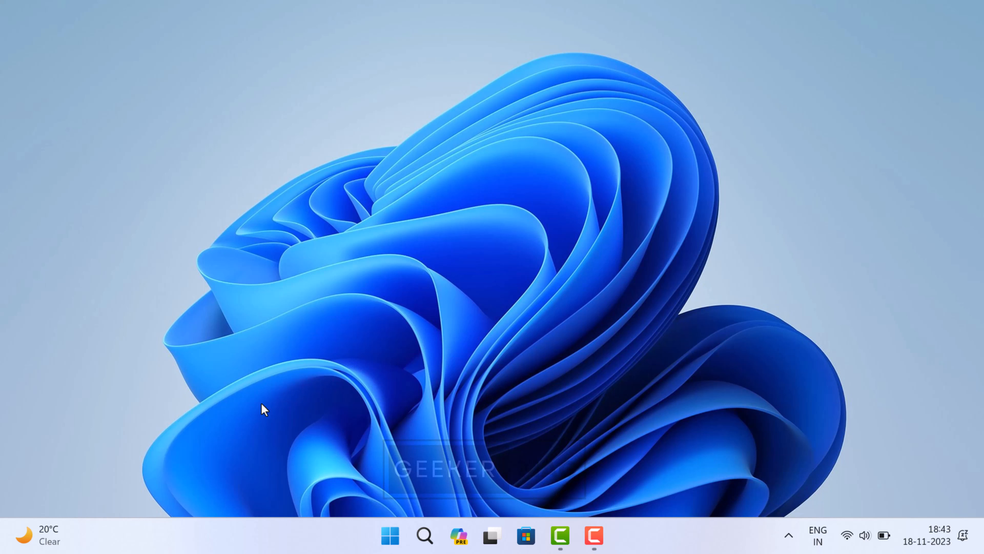
{"action": "mouse_move", "coordinate": [664, 495]}
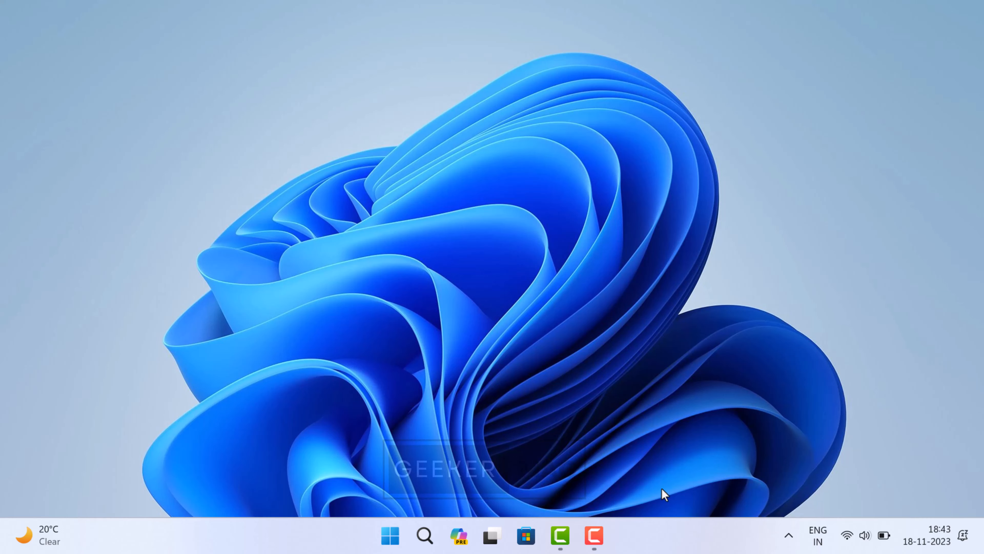
Search 'tips' in Windows Search to bring up the Tips app result
{"action": "left_click", "coordinate": [425, 535]}
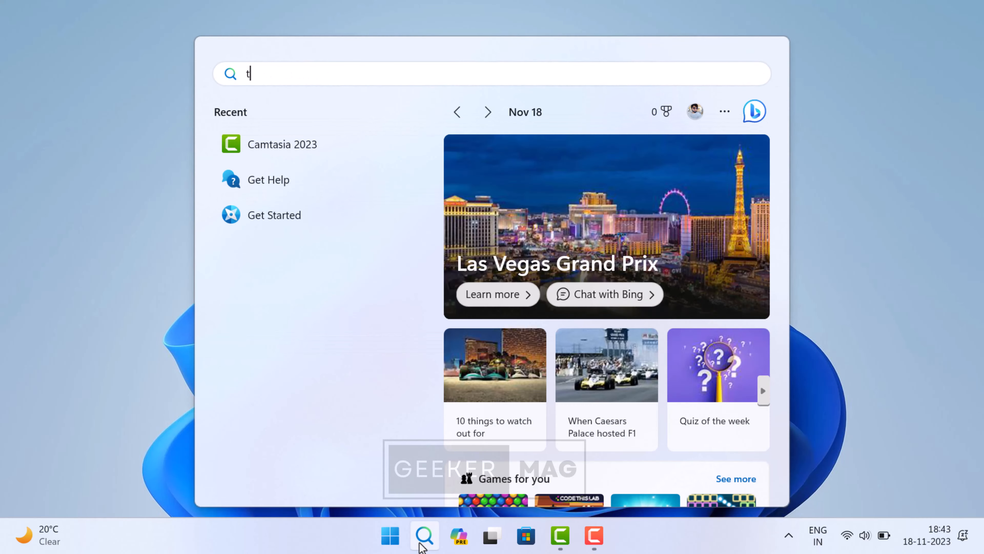
{"action": "type", "text": "ips"}
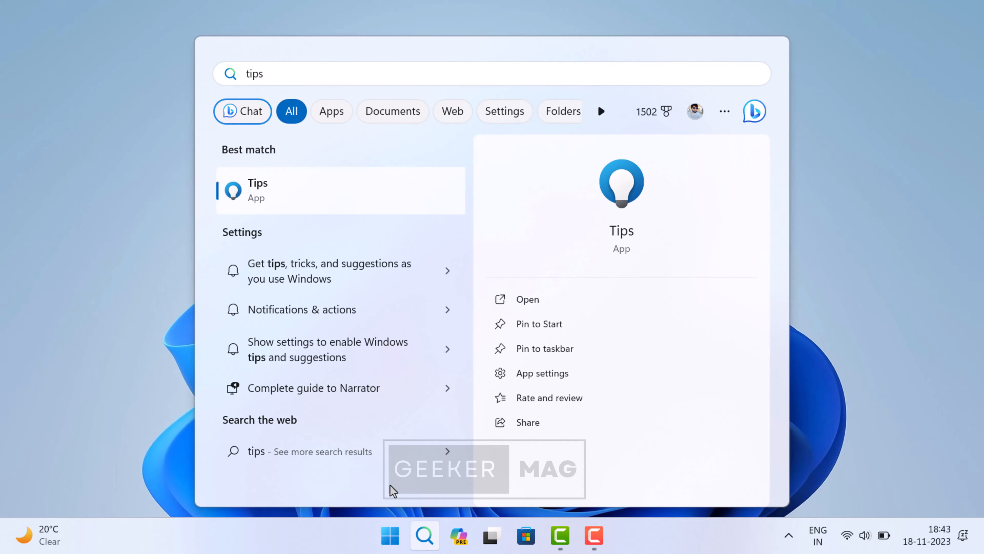
{"action": "mouse_move", "coordinate": [357, 211]}
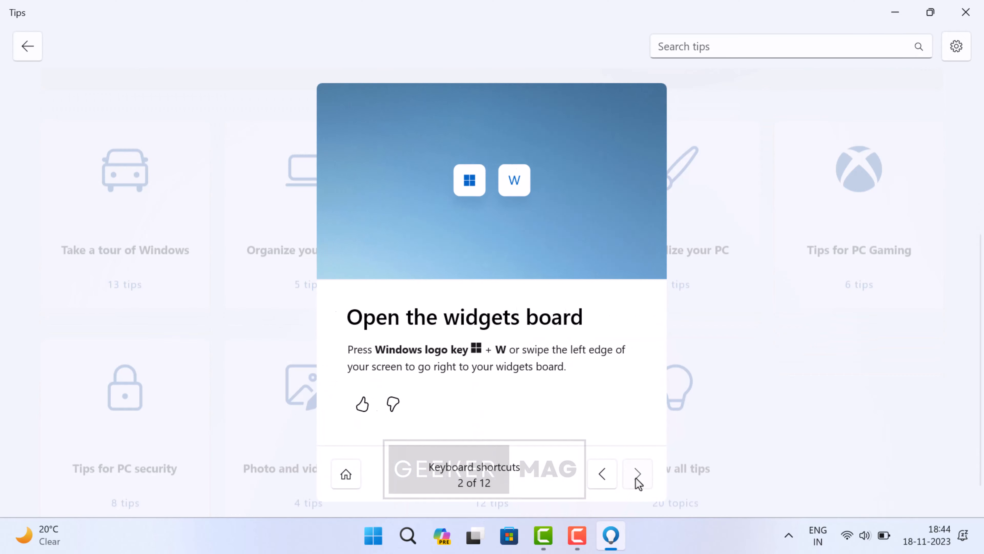
Page forward through the Keyboard shortcuts tips in the Tips app
{"action": "left_click", "coordinate": [637, 473]}
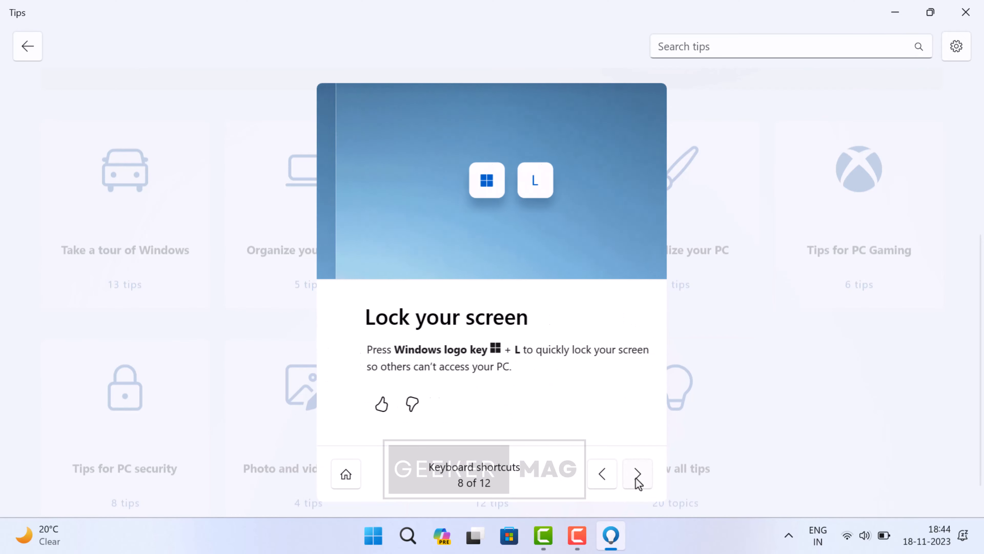
{"action": "left_click", "coordinate": [345, 473]}
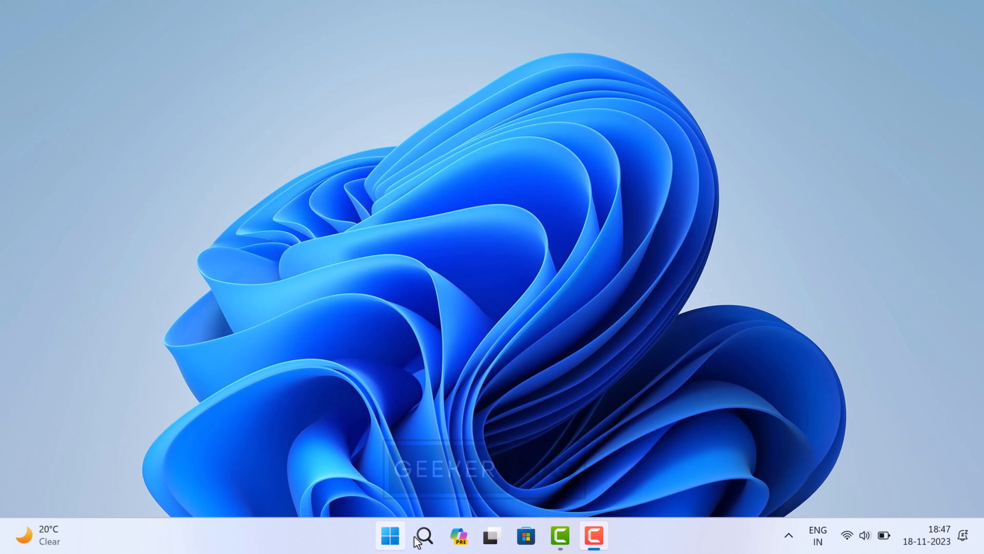
Search 'troubleshoot settings' to reach the Other troubleshooters page in Settings
{"action": "left_click", "coordinate": [424, 535]}
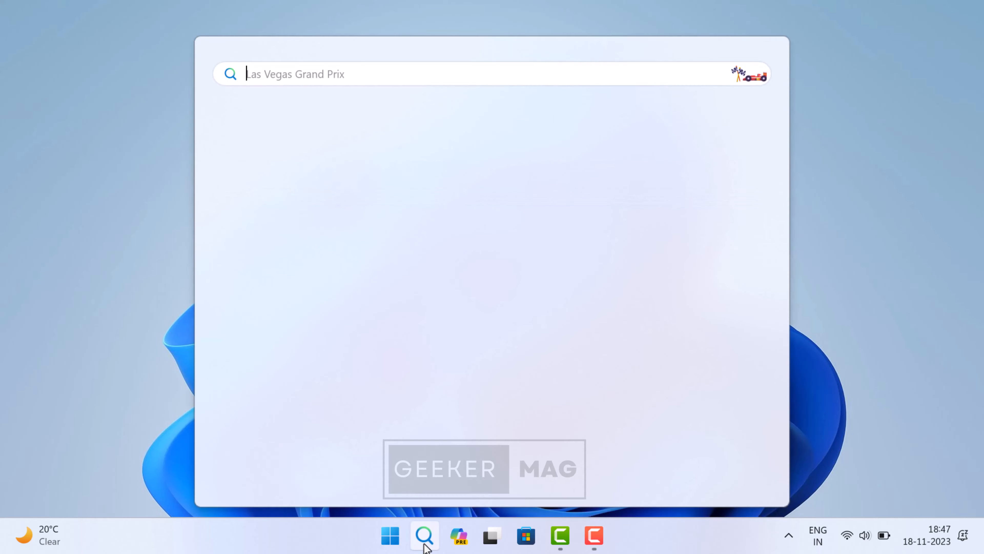
{"action": "type", "text": "troubleshoot settings"}
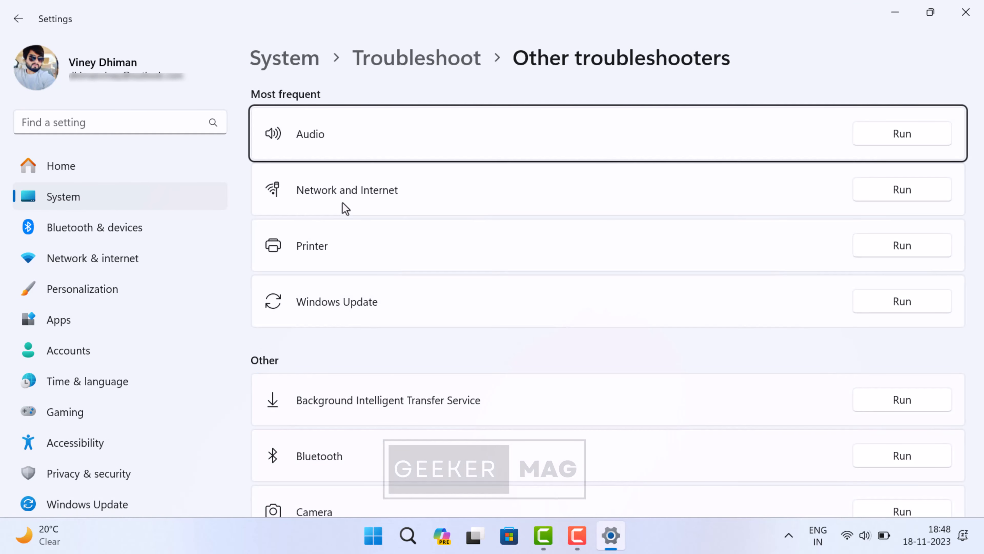
Start the Network and Internet troubleshooter so Internet Connections begins detecting problems
{"action": "scroll", "scroll_direction": "down", "scroll_amount": 3}
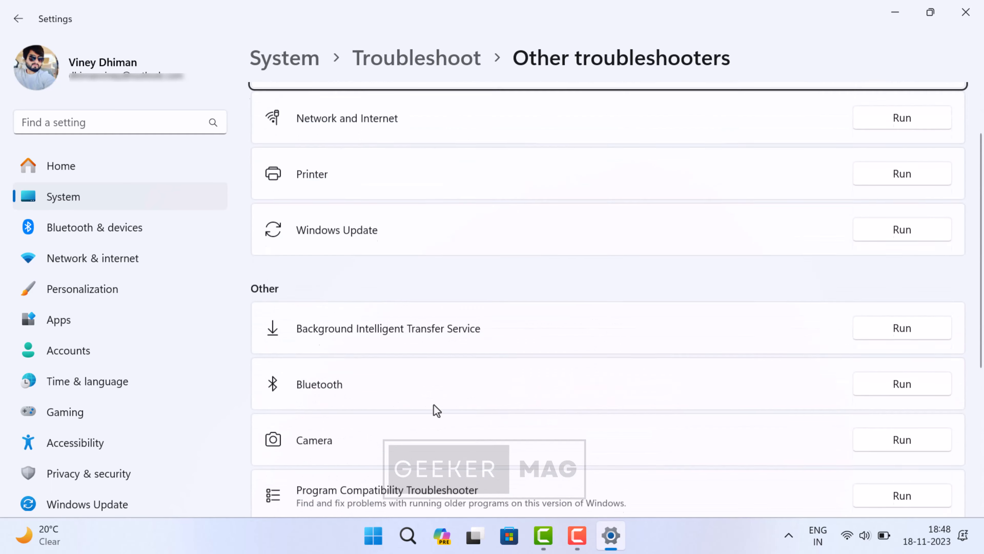
{"action": "scroll", "scroll_direction": "up", "scroll_amount": 3}
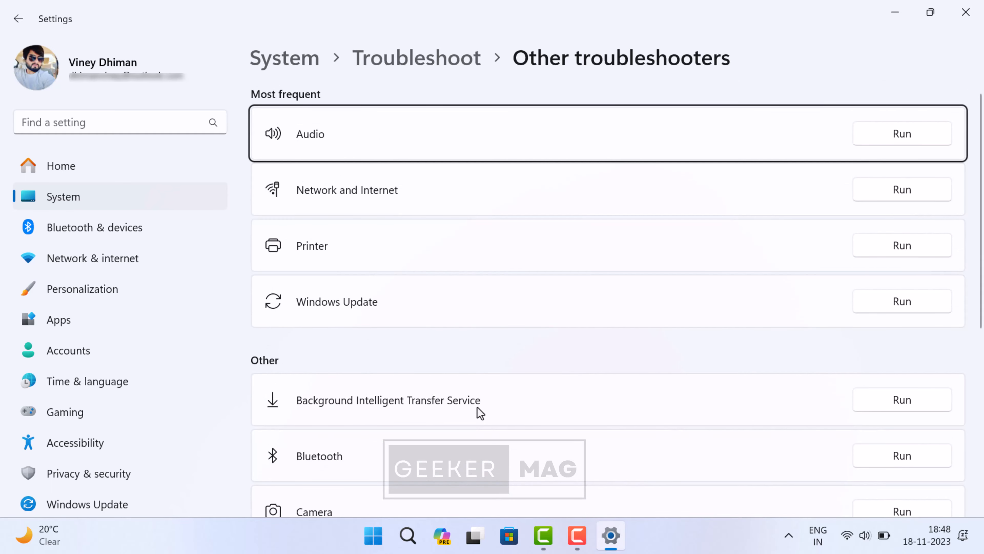
{"action": "mouse_move", "coordinate": [476, 372]}
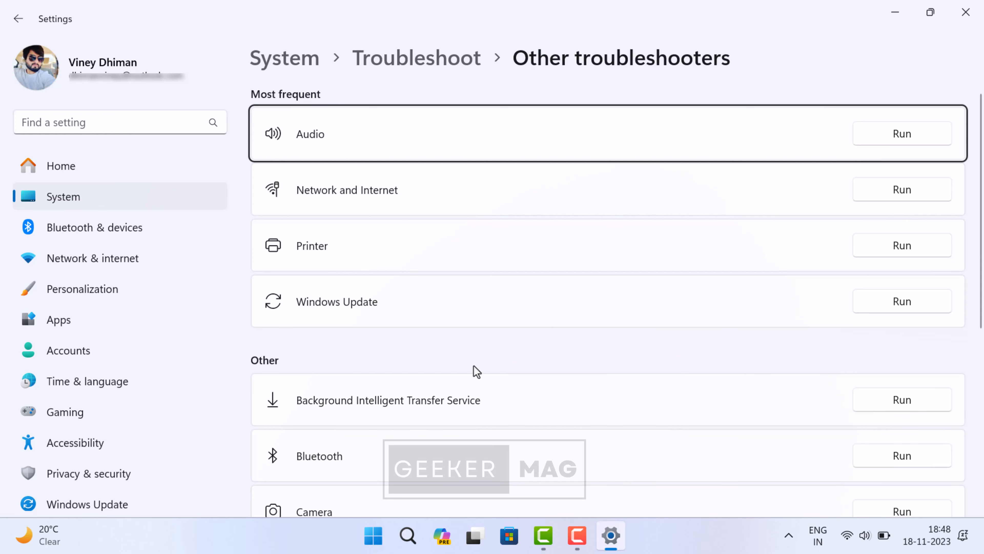
{"action": "mouse_move", "coordinate": [349, 202]}
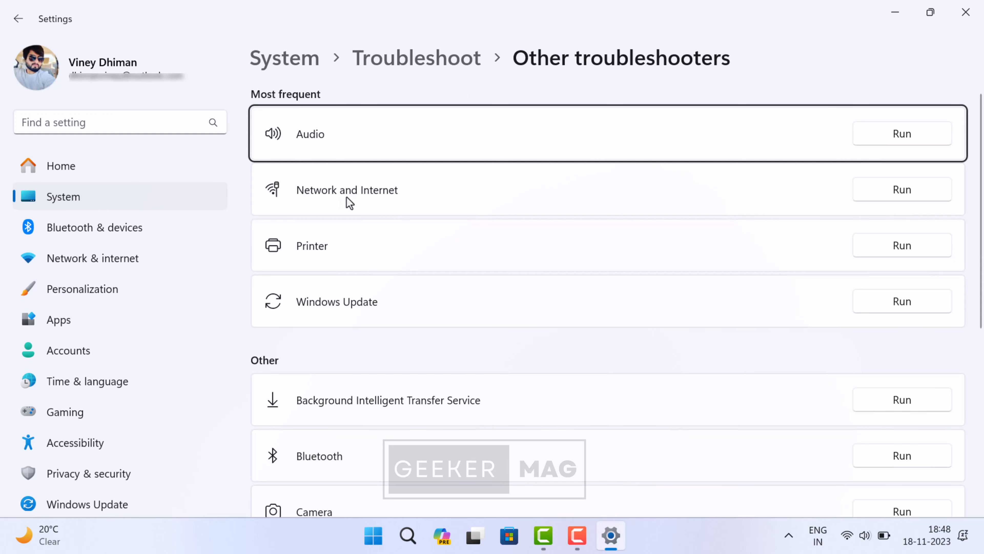
{"action": "mouse_move", "coordinate": [400, 203]}
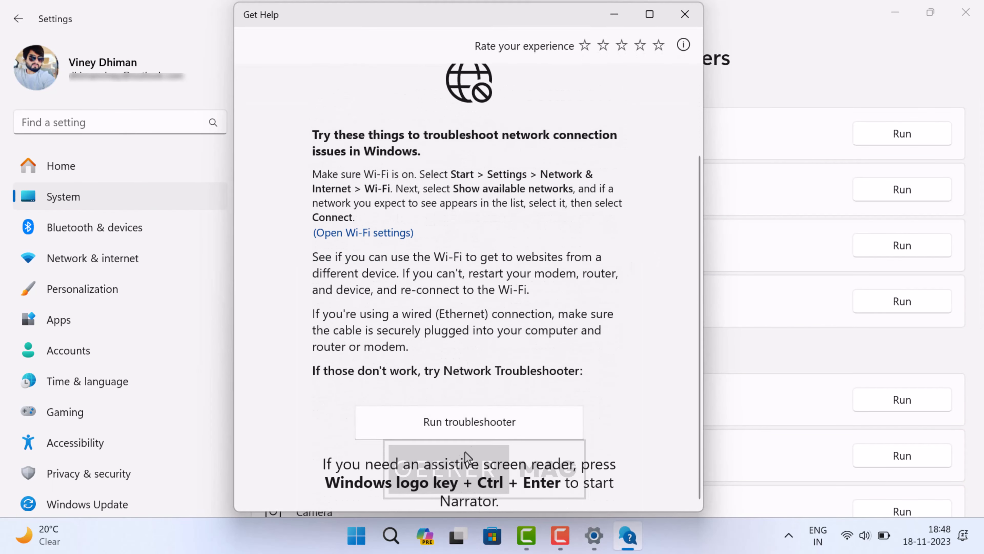
{"action": "left_click", "coordinate": [468, 421]}
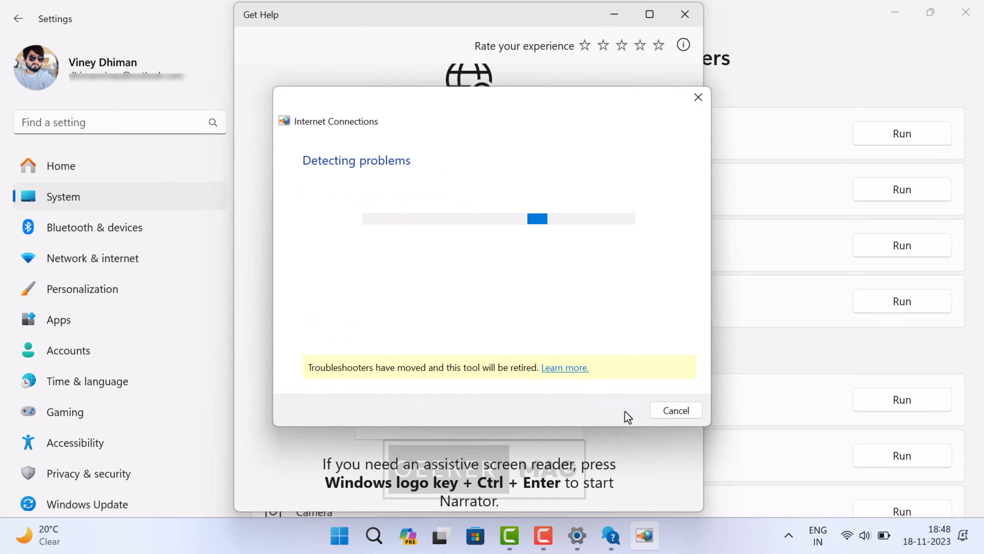